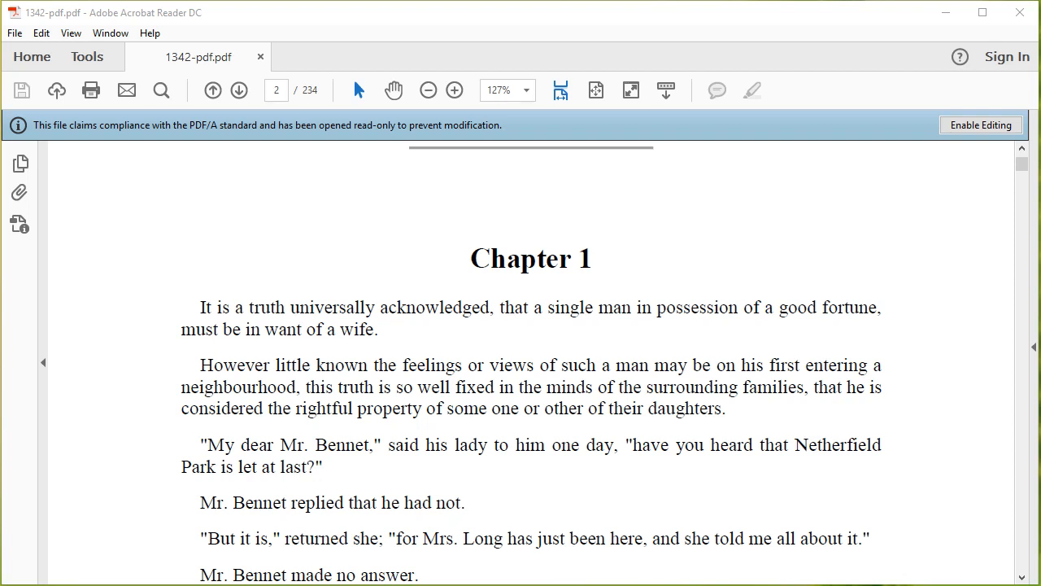
pyautogui.moveTo(908, 163)
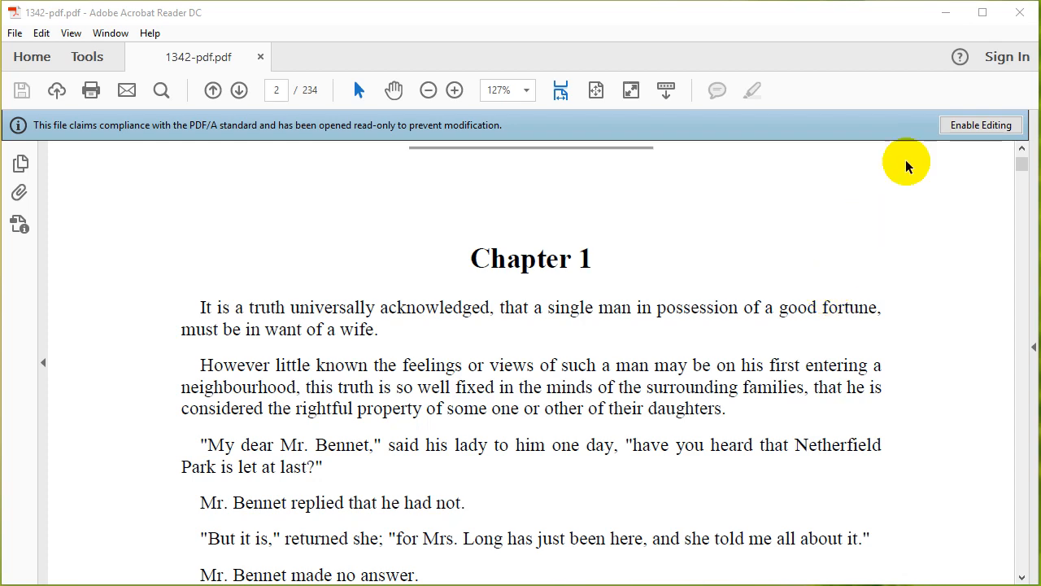
pyautogui.moveTo(781, 299)
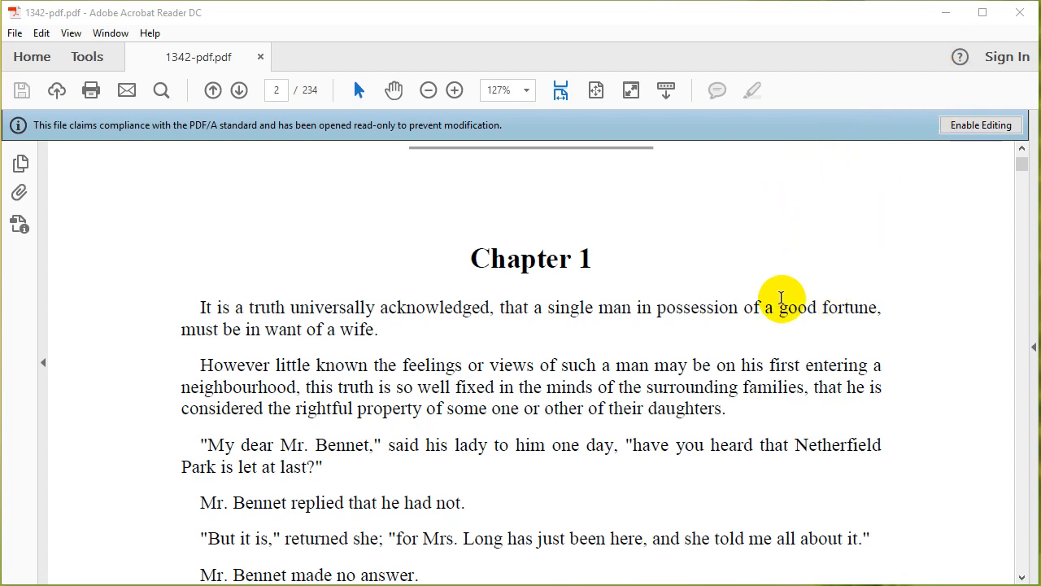
# Scroll through the book, then bring up the Preferences window from the Edit menu.
pyautogui.scroll(3)
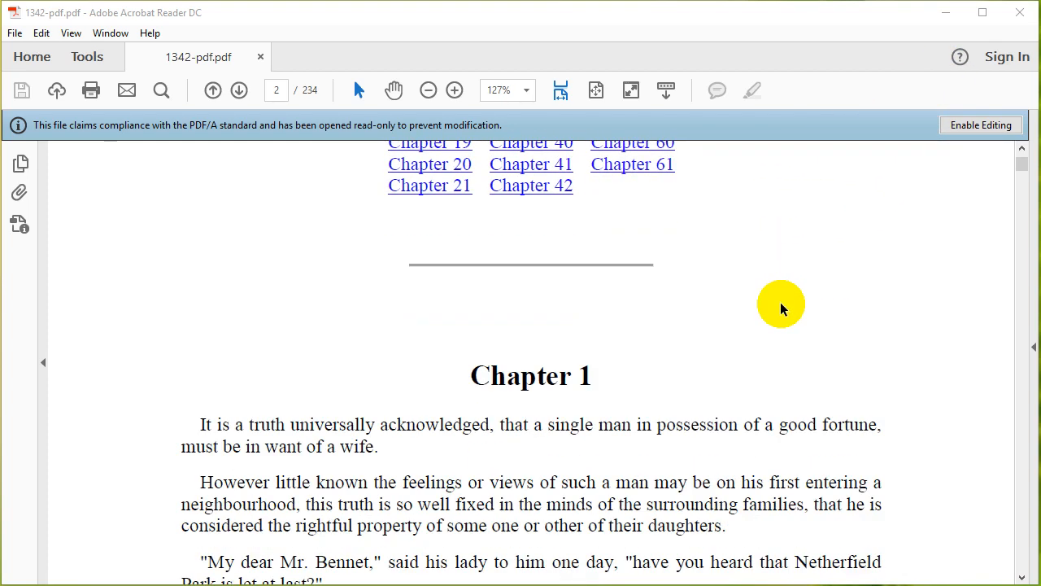
pyautogui.scroll(-3)
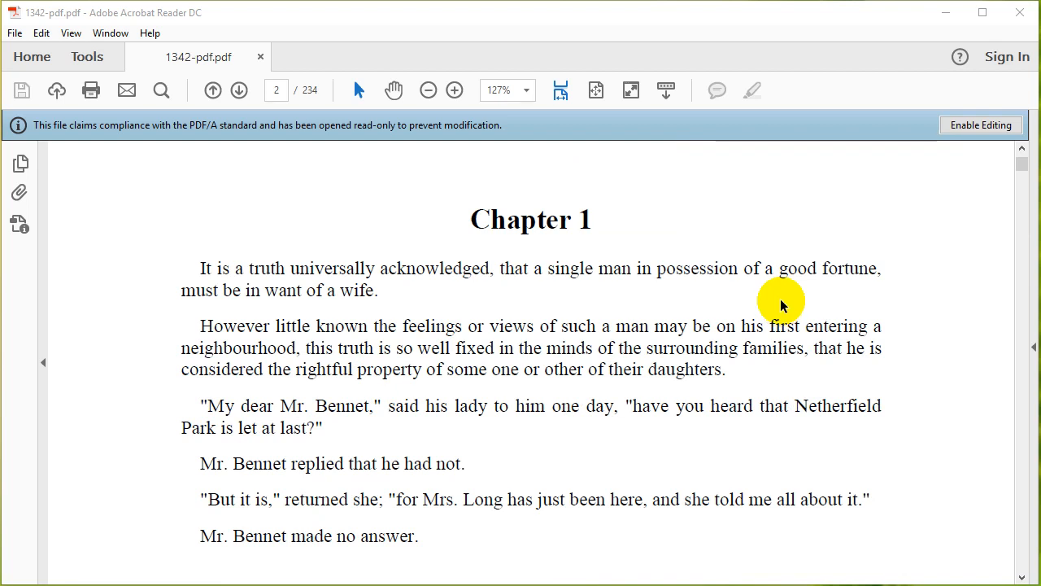
pyautogui.moveTo(664, 177)
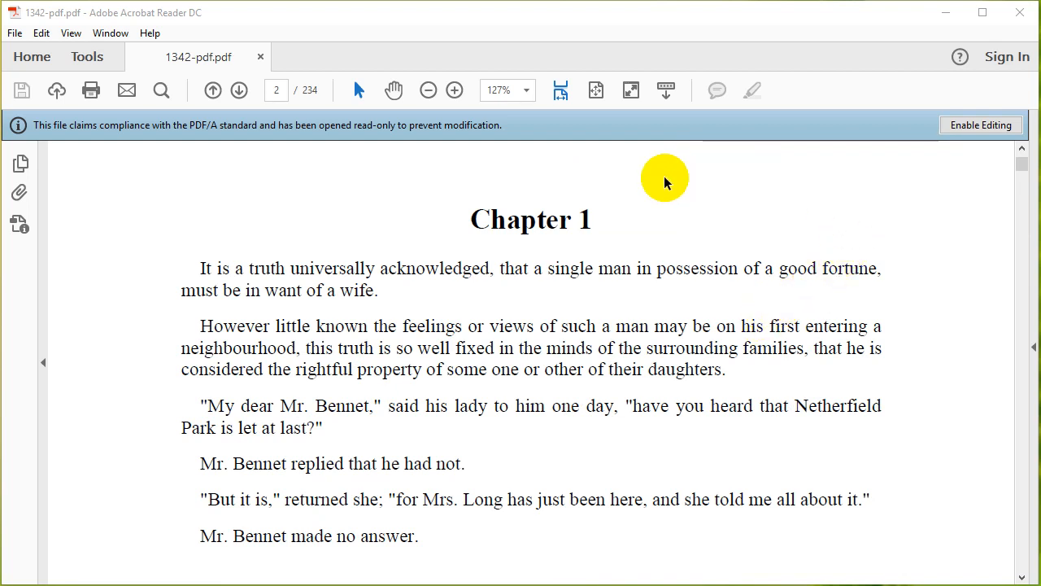
pyautogui.moveTo(600, 219)
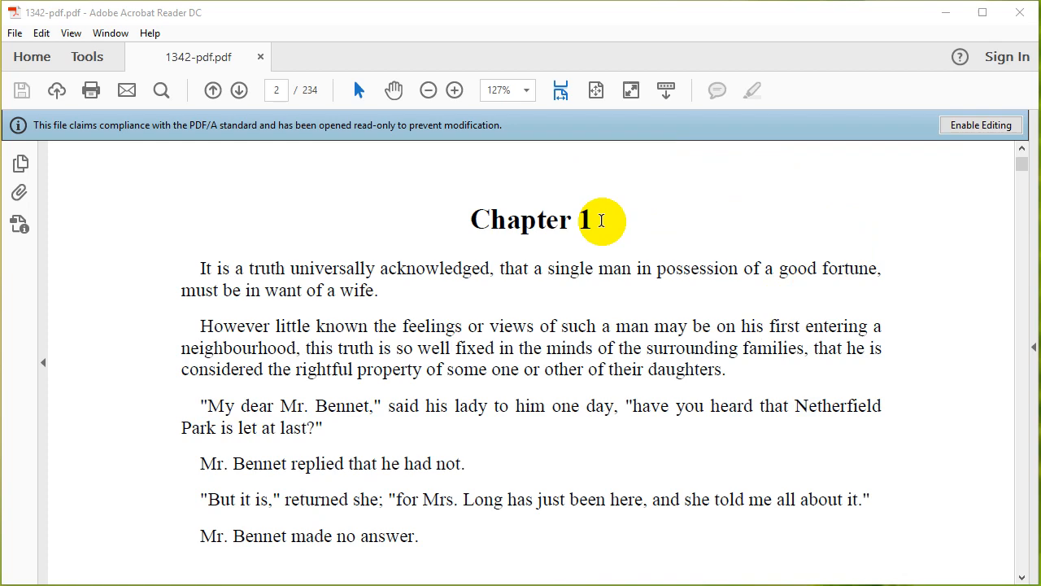
pyautogui.scroll(-3)
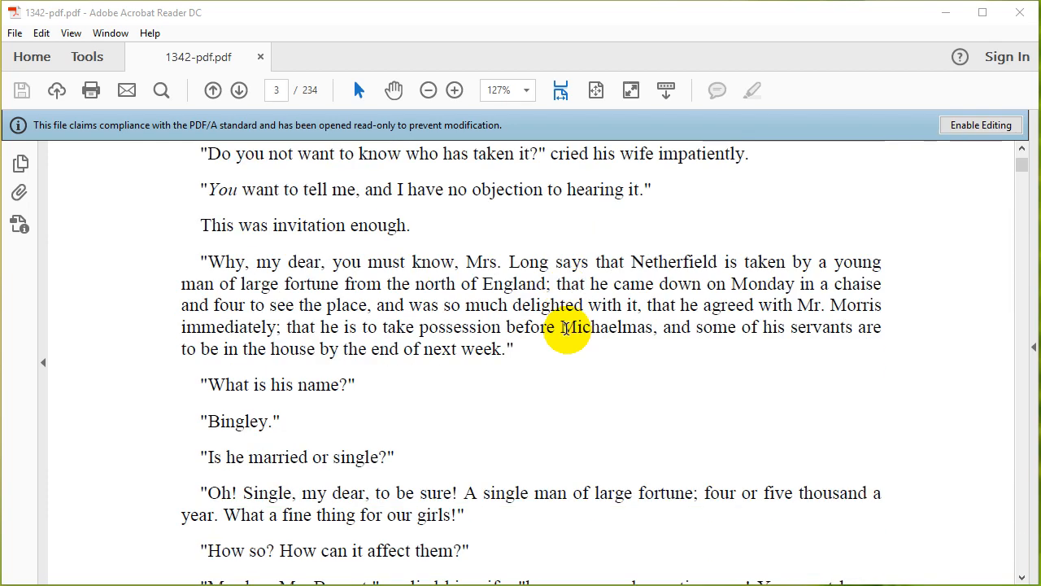
pyautogui.scroll(-3)
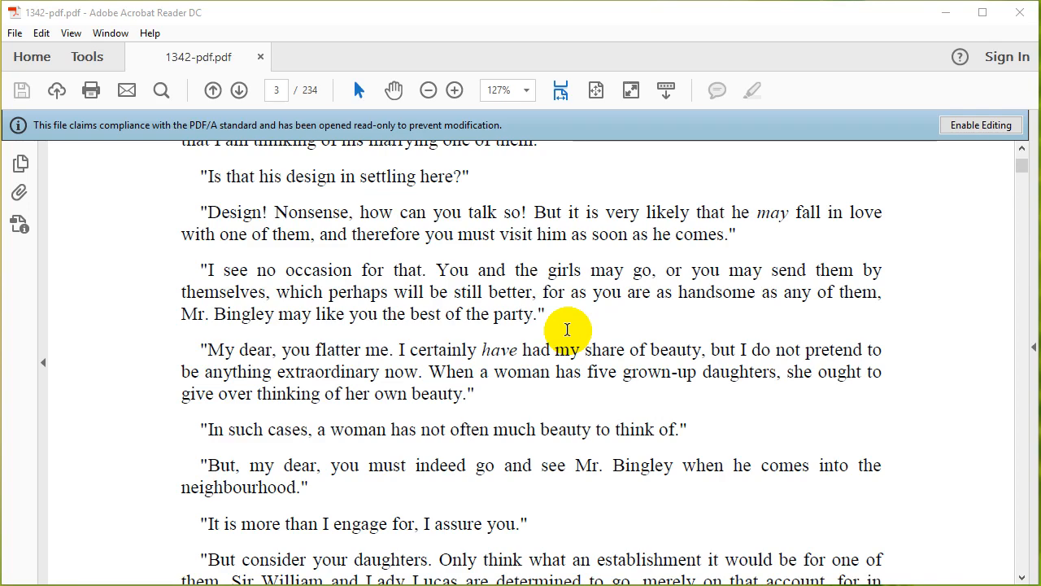
pyautogui.scroll(-3)
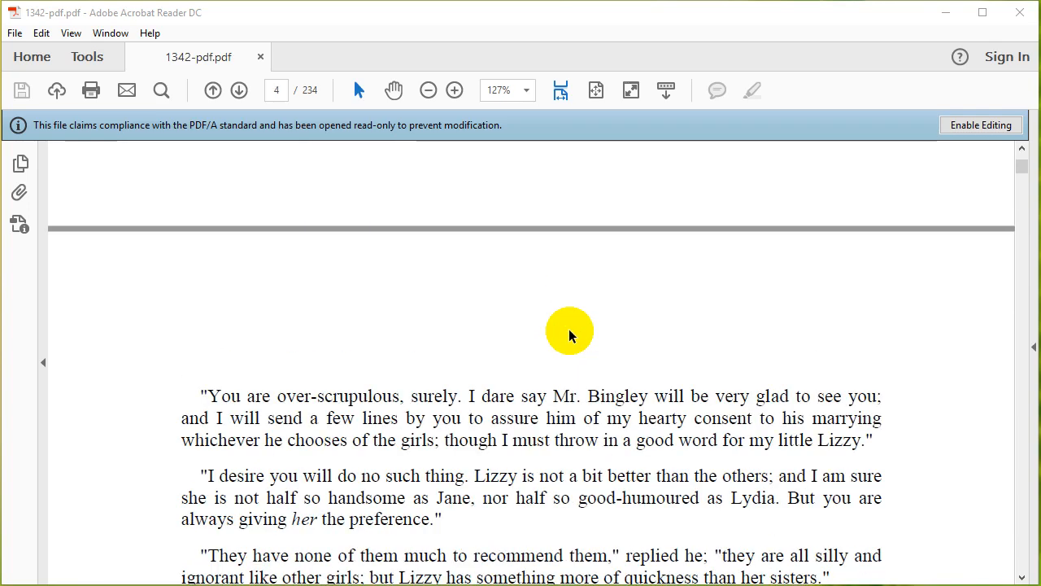
pyautogui.scroll(-3)
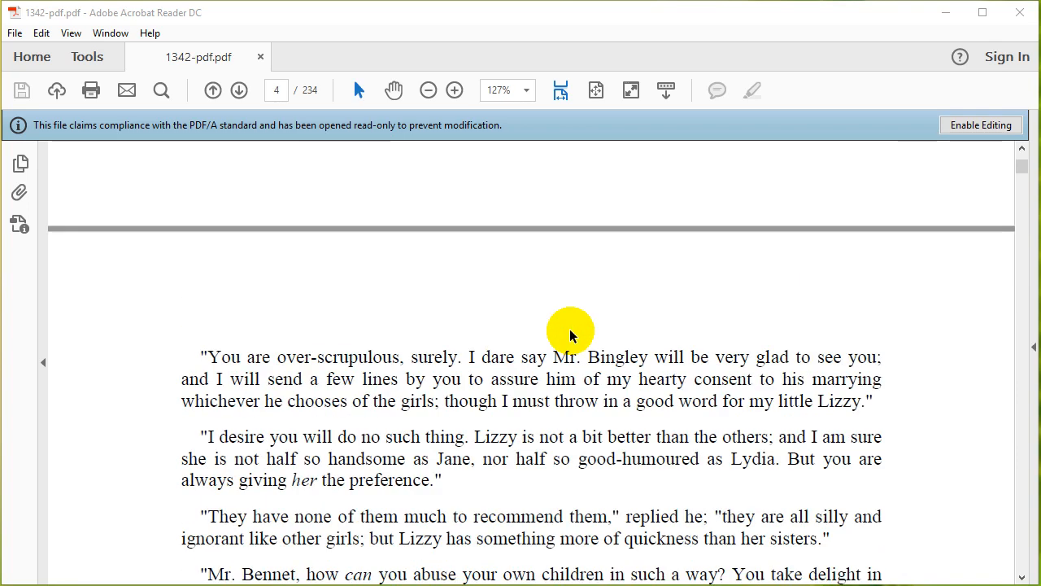
pyautogui.click(211, 91)
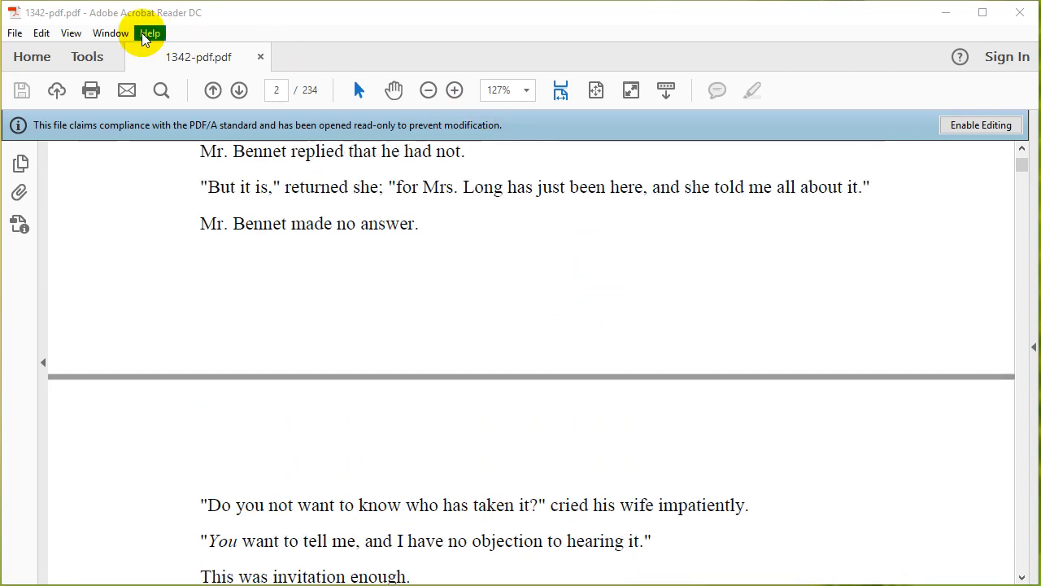
pyautogui.moveTo(150, 16)
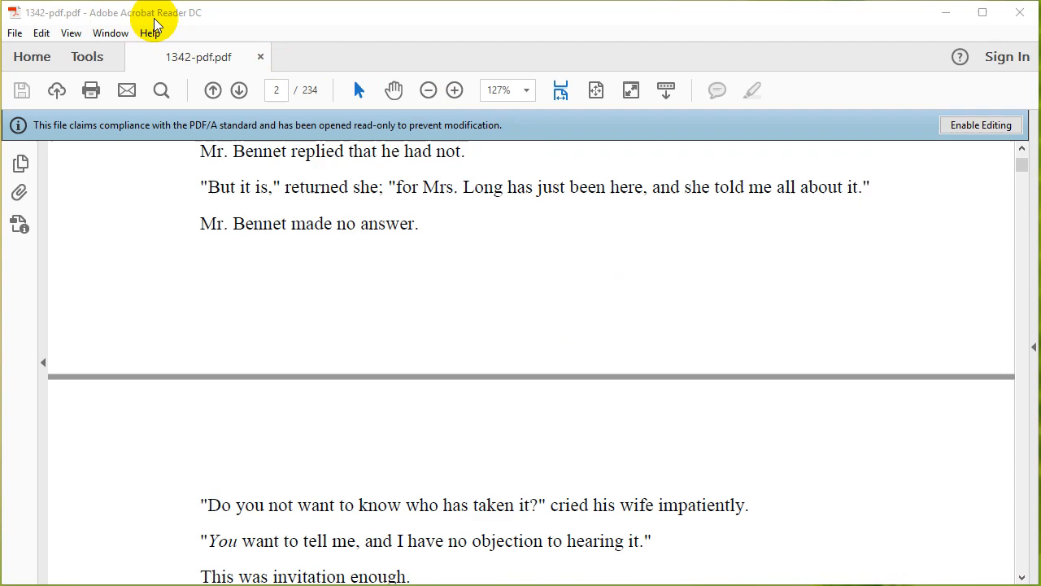
pyautogui.click(40, 33)
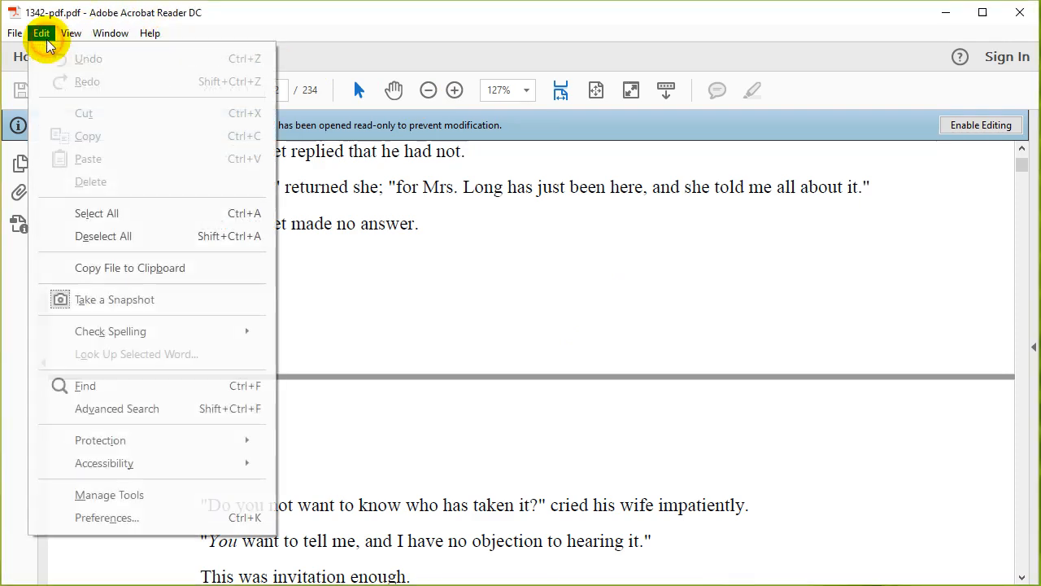
pyautogui.click(108, 517)
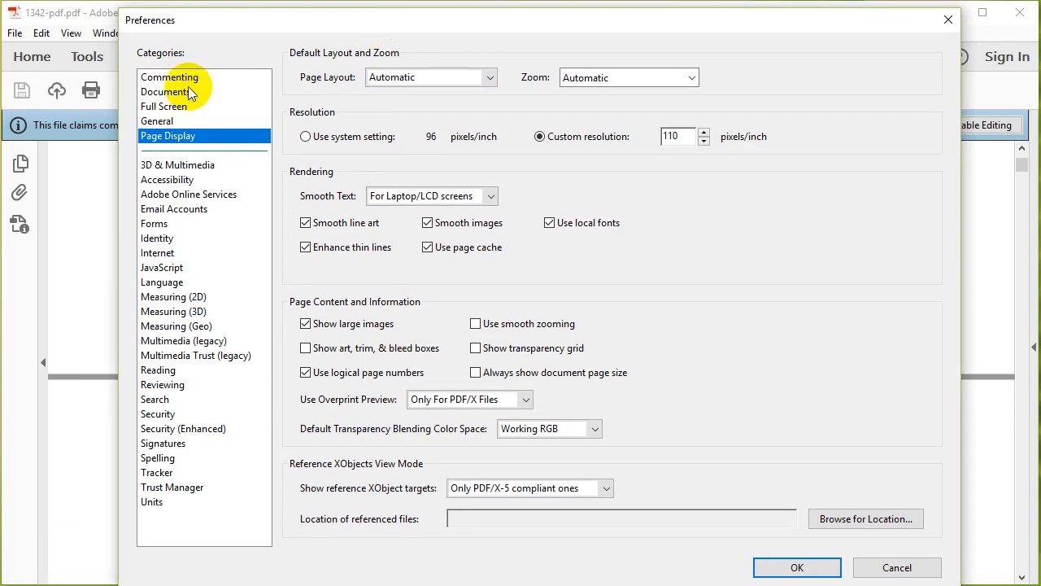
pyautogui.moveTo(171, 179)
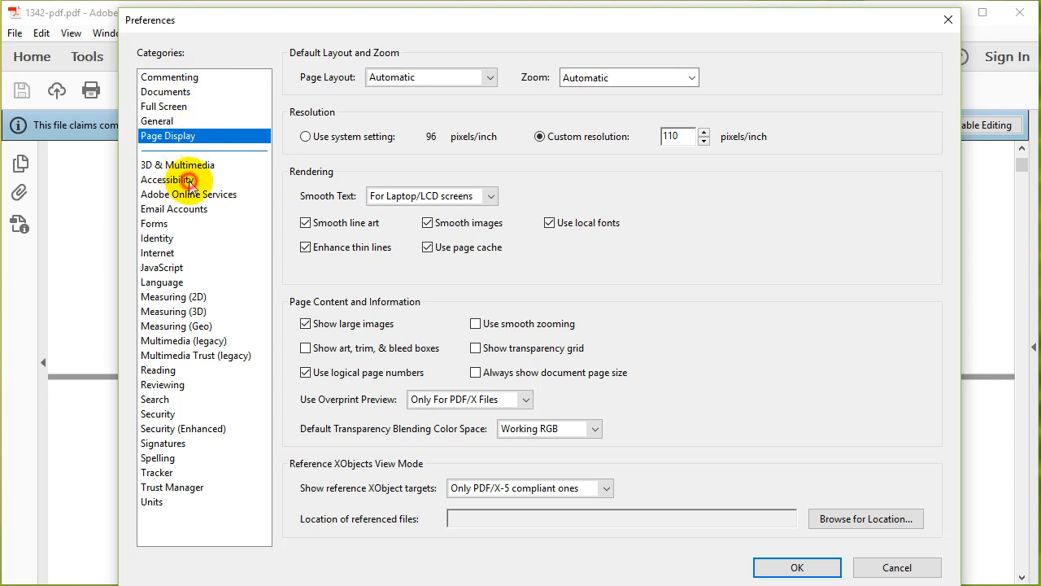
# In Accessibility, enable Replace Document Colors with a black page background.
pyautogui.click(167, 179)
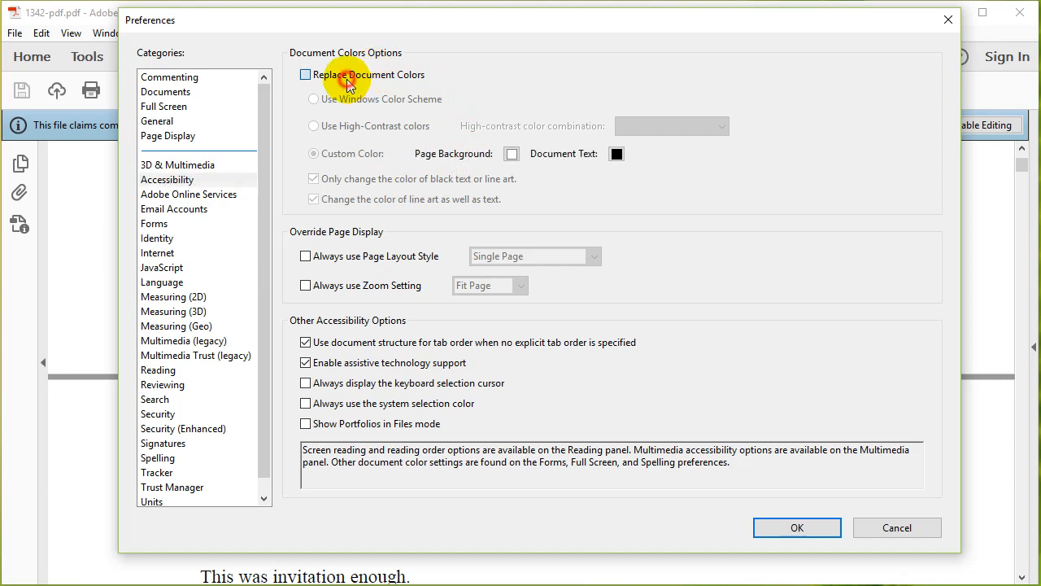
pyautogui.click(306, 75)
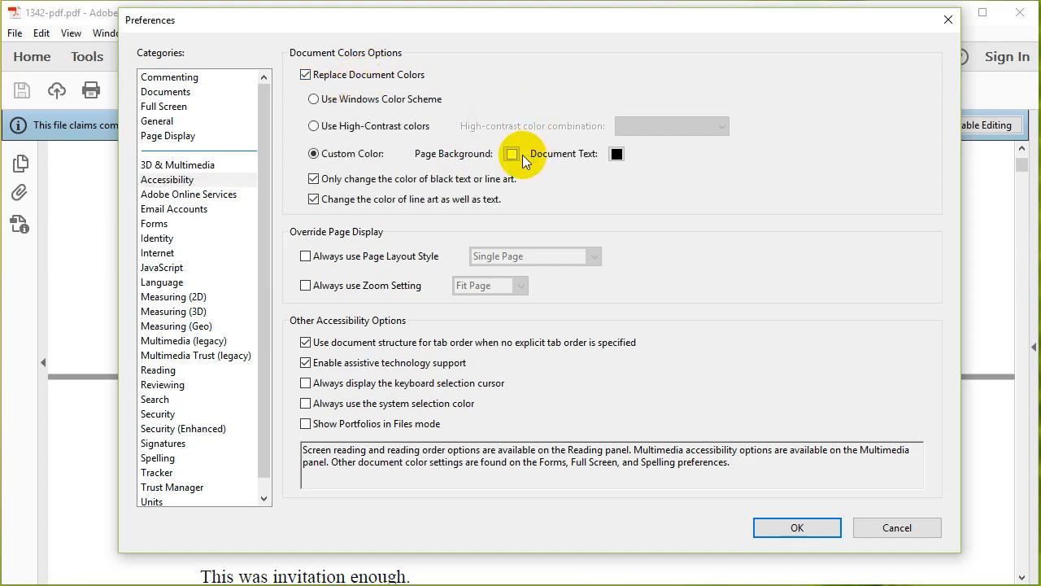
pyautogui.click(511, 152)
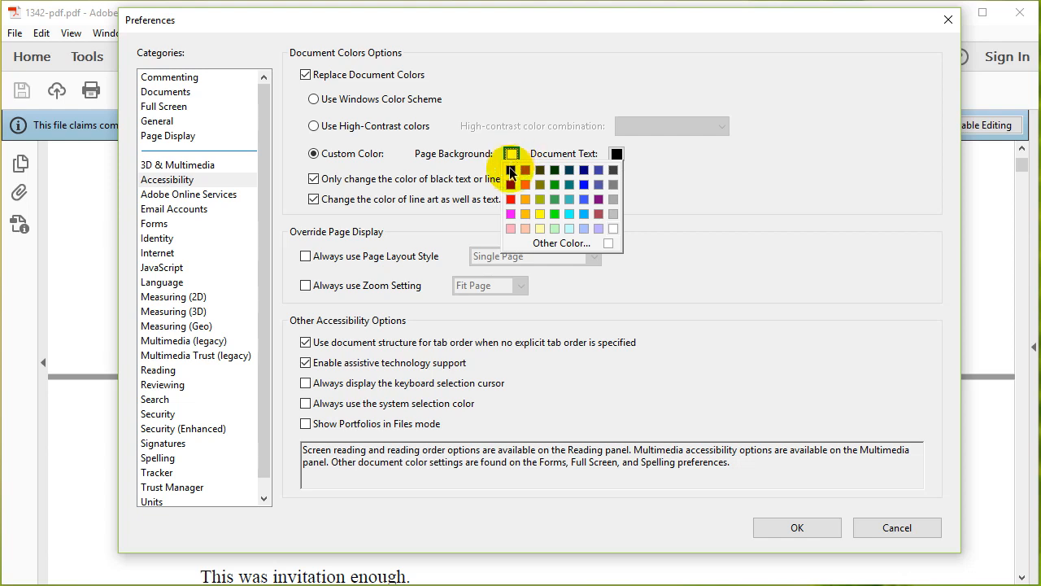
pyautogui.click(615, 153)
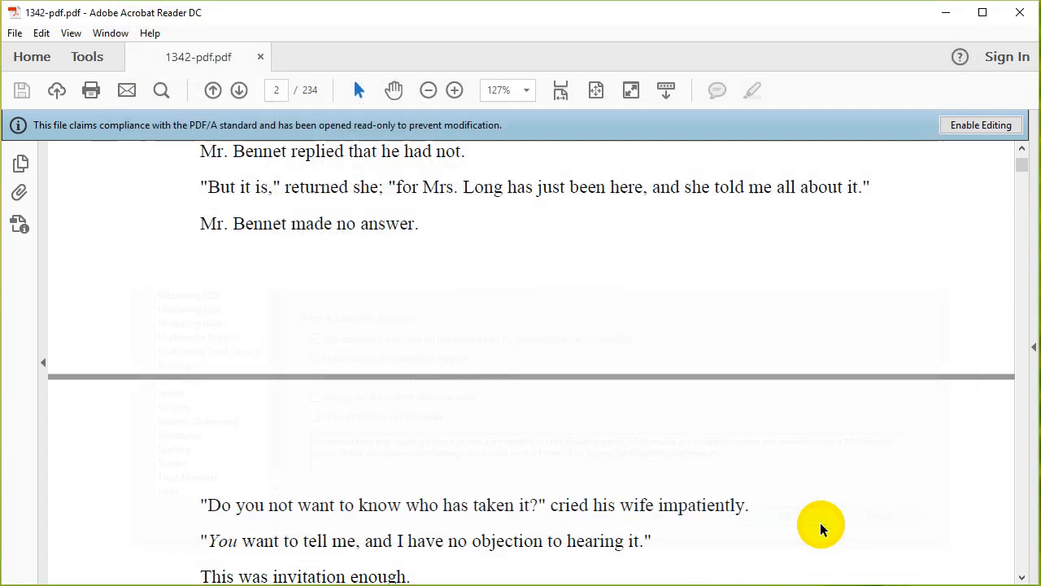
# Enable editing and accept the PDF/A warning so pages show white text on black.
pyautogui.scroll(3)
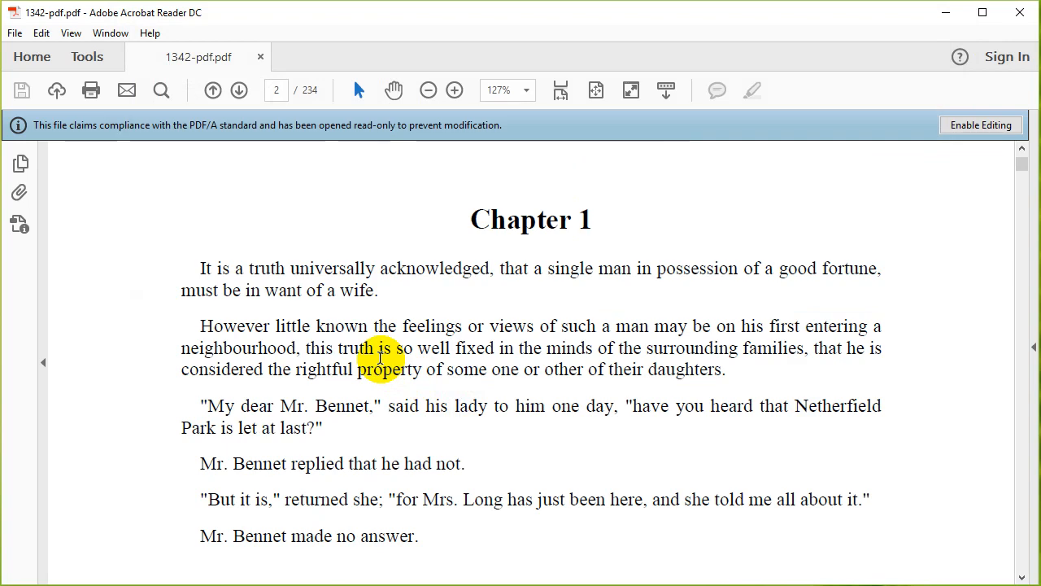
pyautogui.click(981, 124)
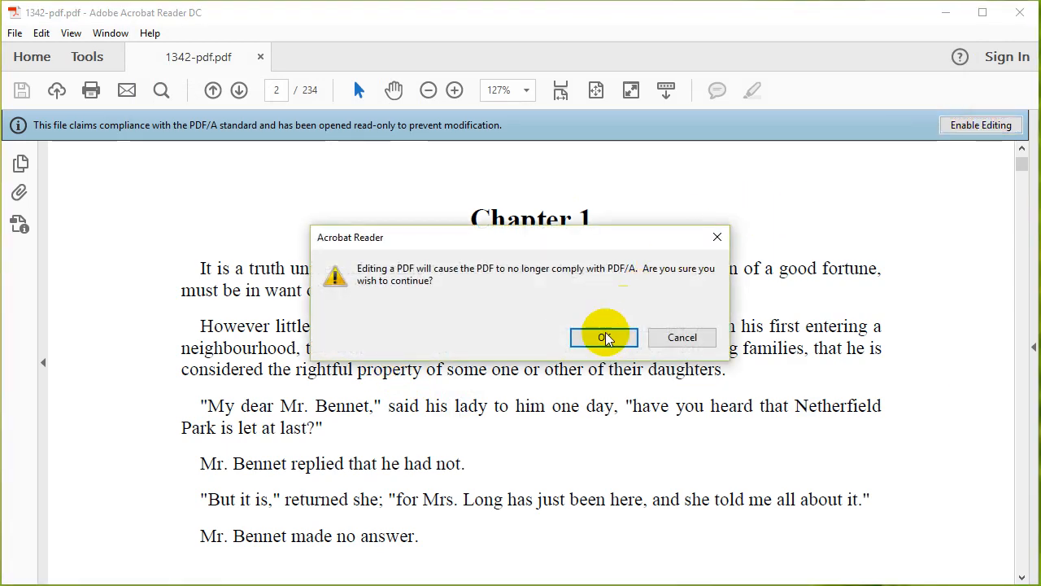
pyautogui.click(603, 337)
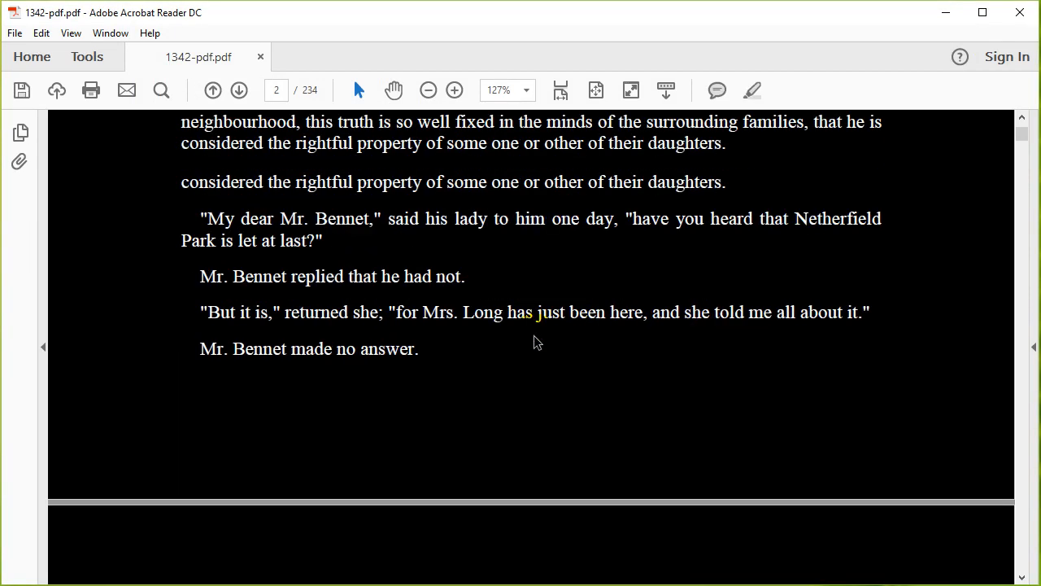
pyautogui.scroll(3)
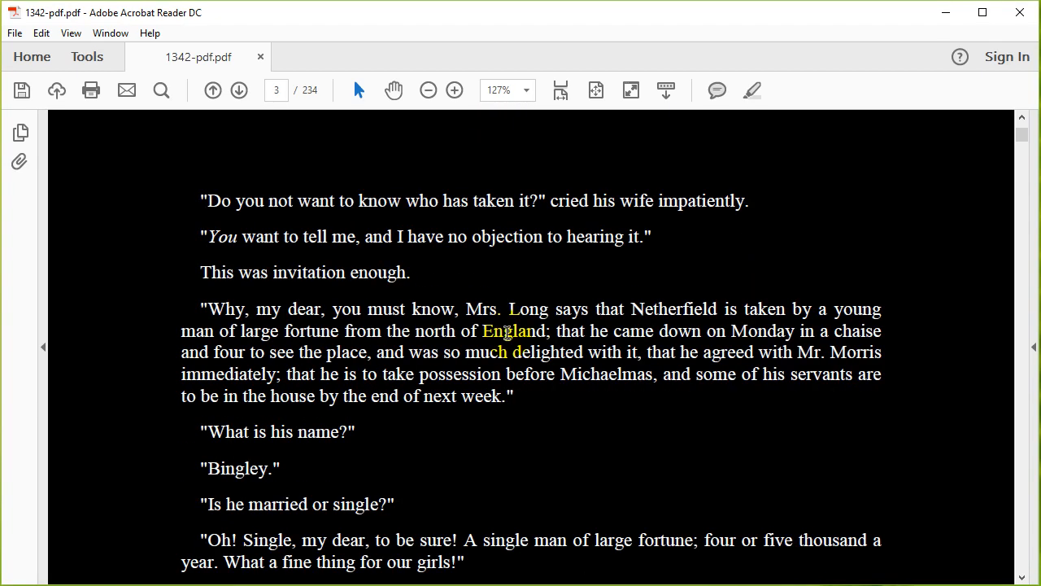
pyautogui.scroll(-3)
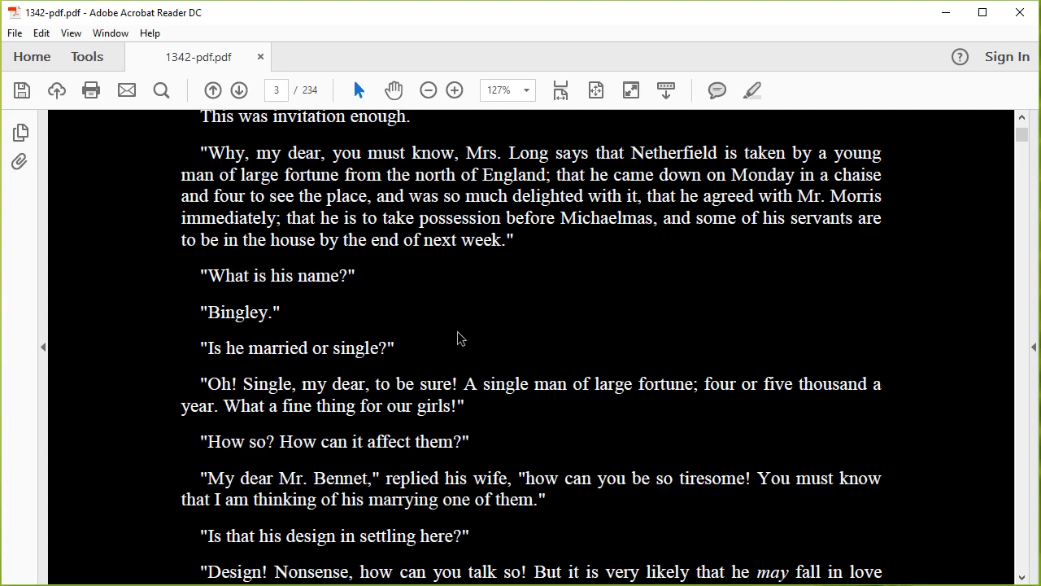
pyautogui.doubleClick(531, 218)
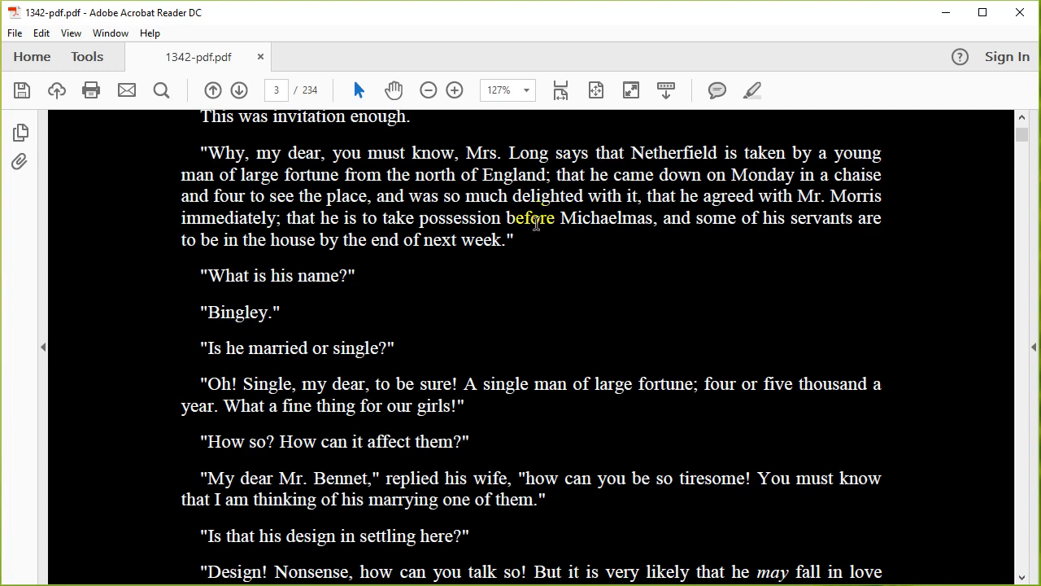
pyautogui.scroll(-3)
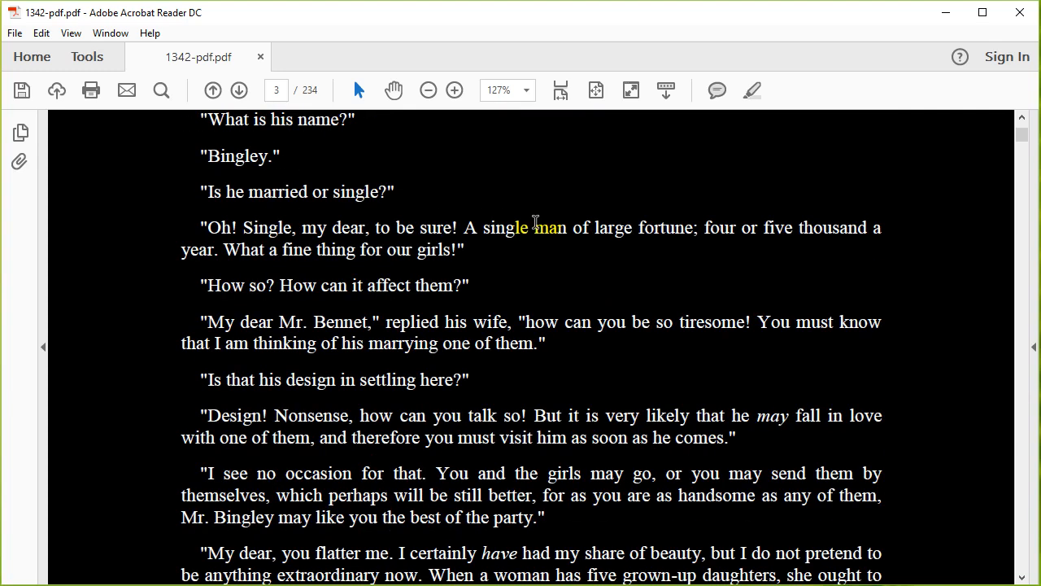
pyautogui.scroll(-3)
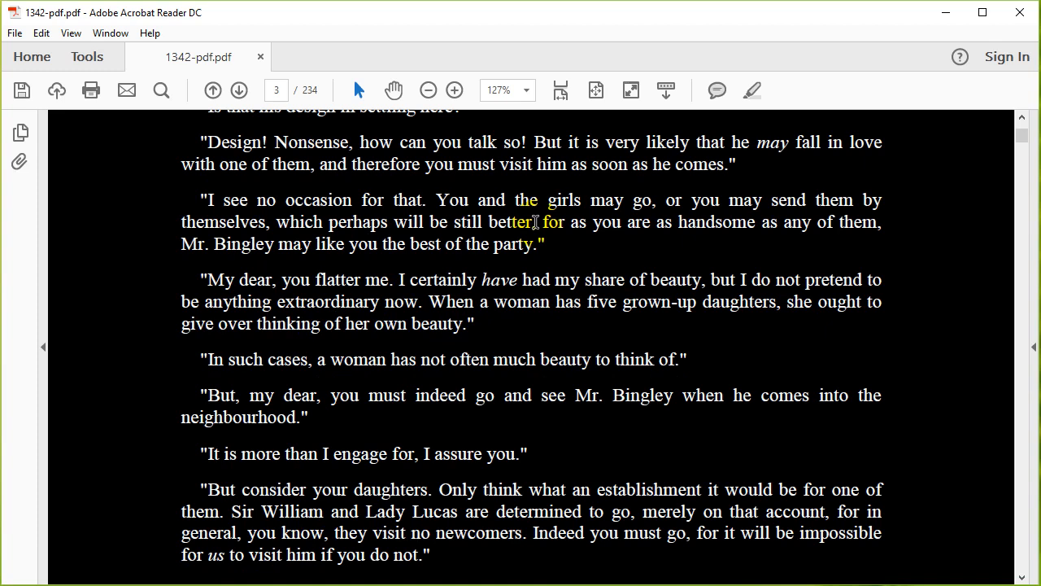
pyautogui.click(536, 221)
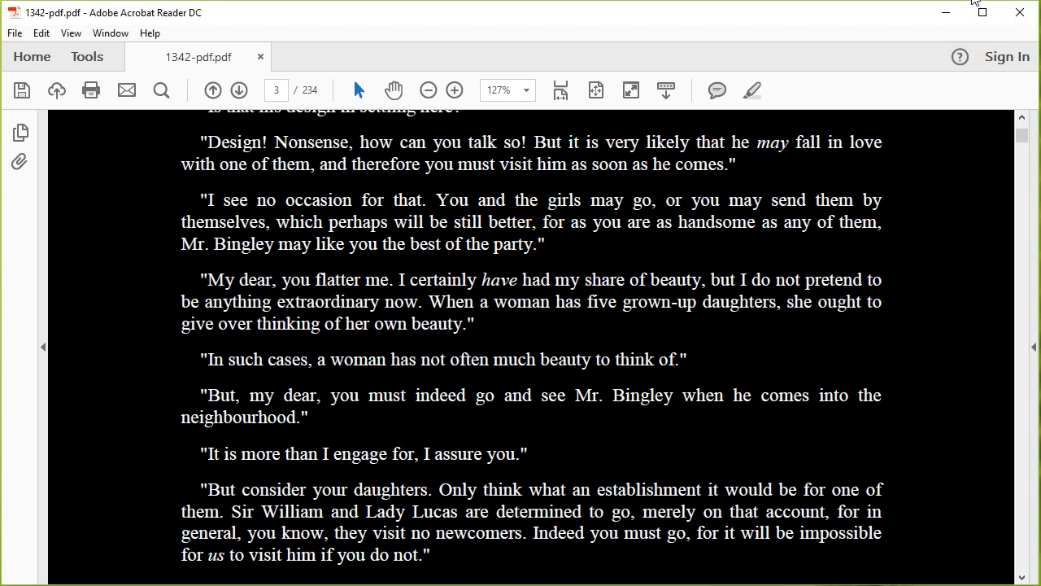